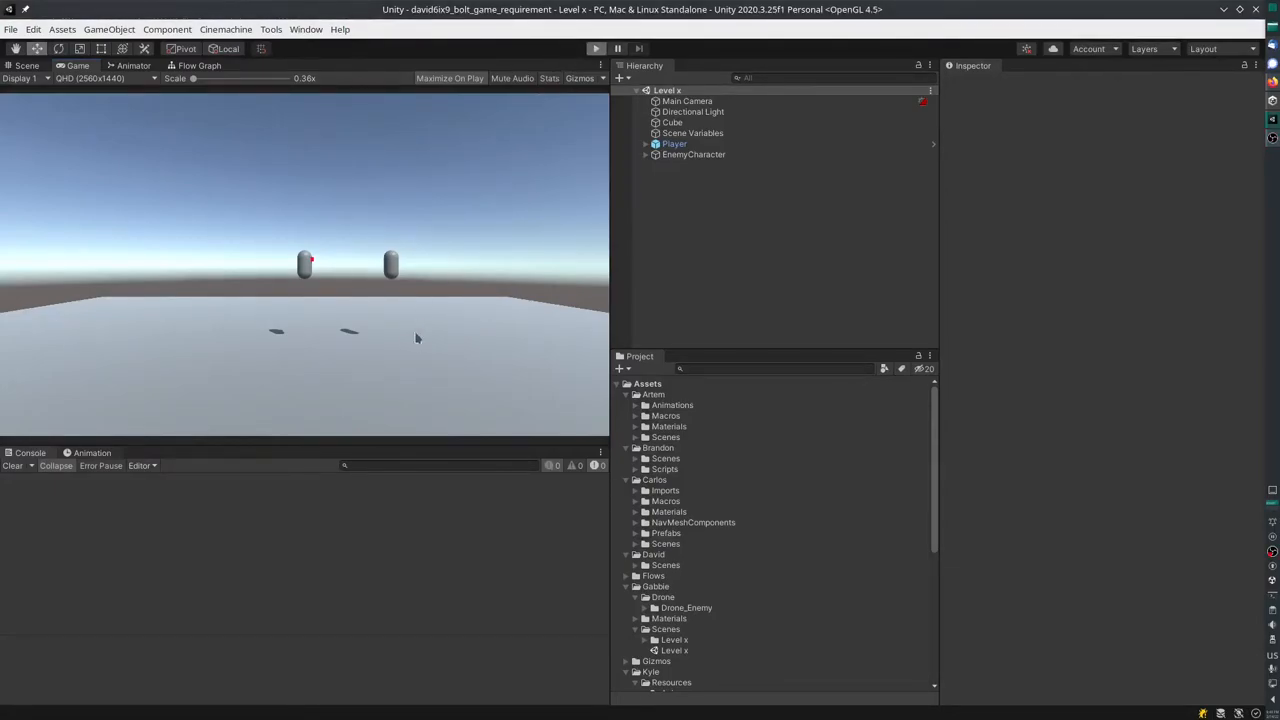
{"action": "mouse_move", "coordinate": [418, 323]}
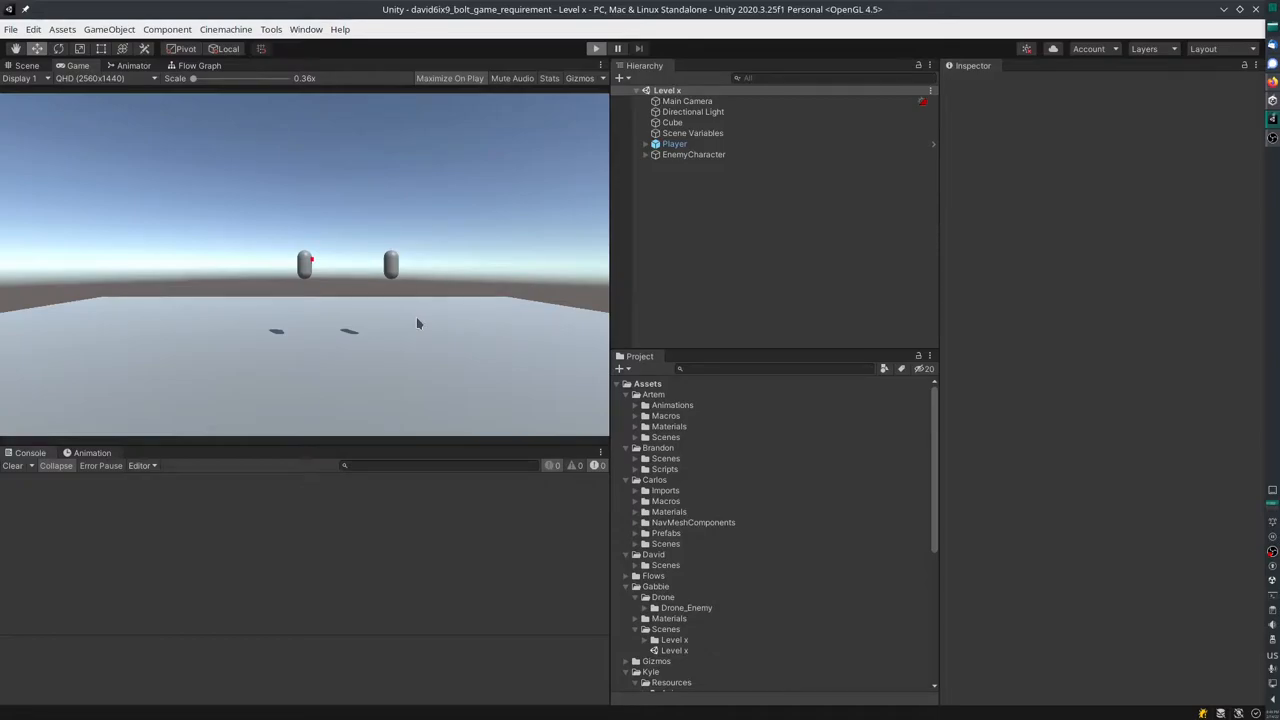
{"action": "mouse_move", "coordinate": [458, 264]}
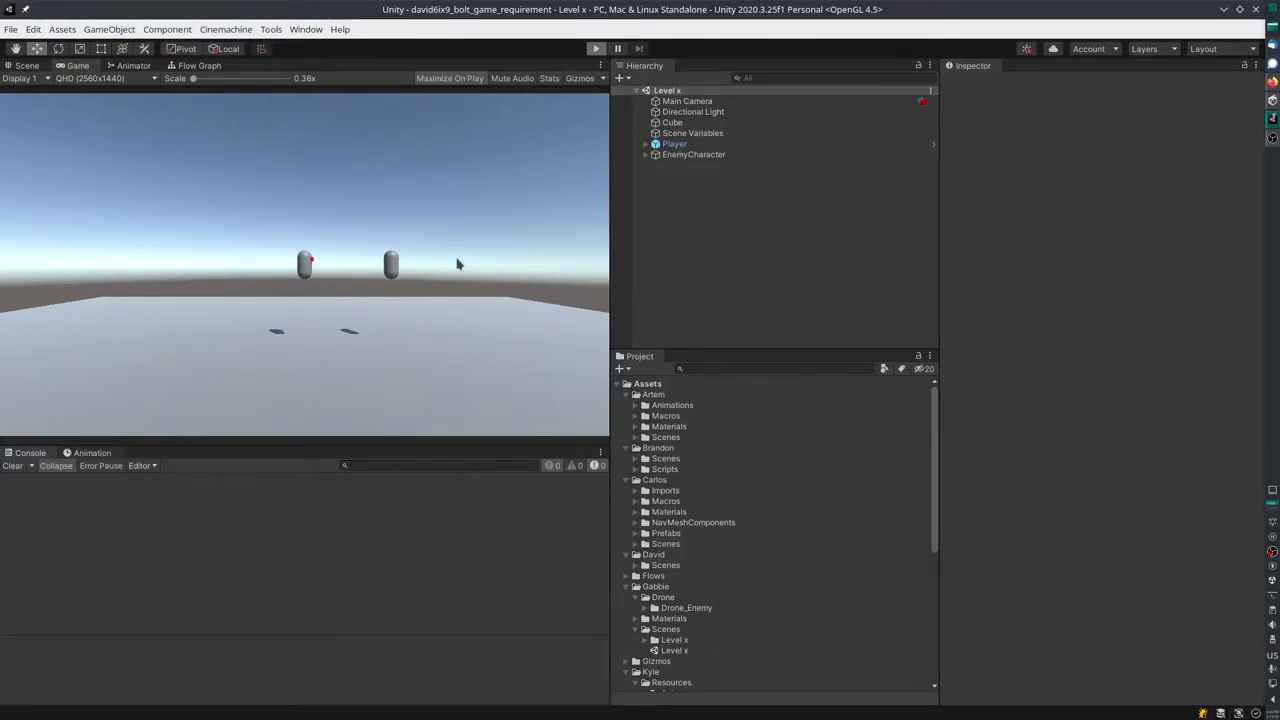
{"action": "mouse_move", "coordinate": [395, 296]}
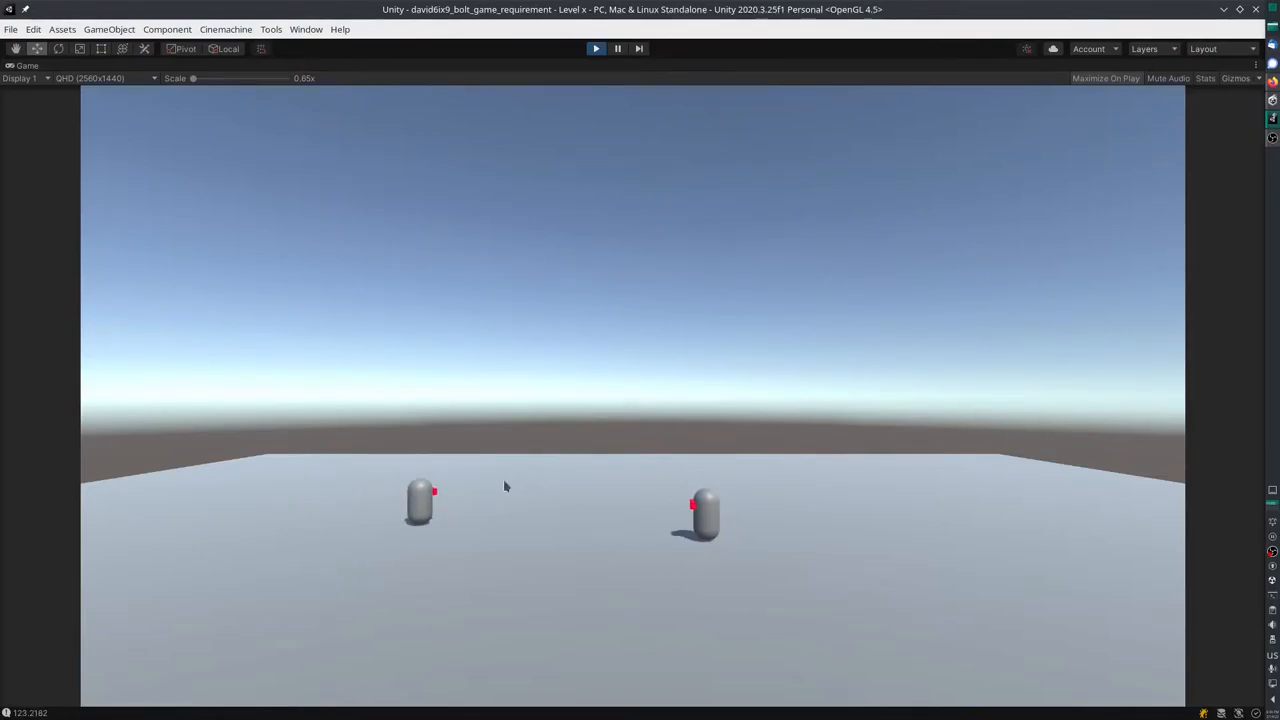
{"action": "mouse_move", "coordinate": [670, 543]}
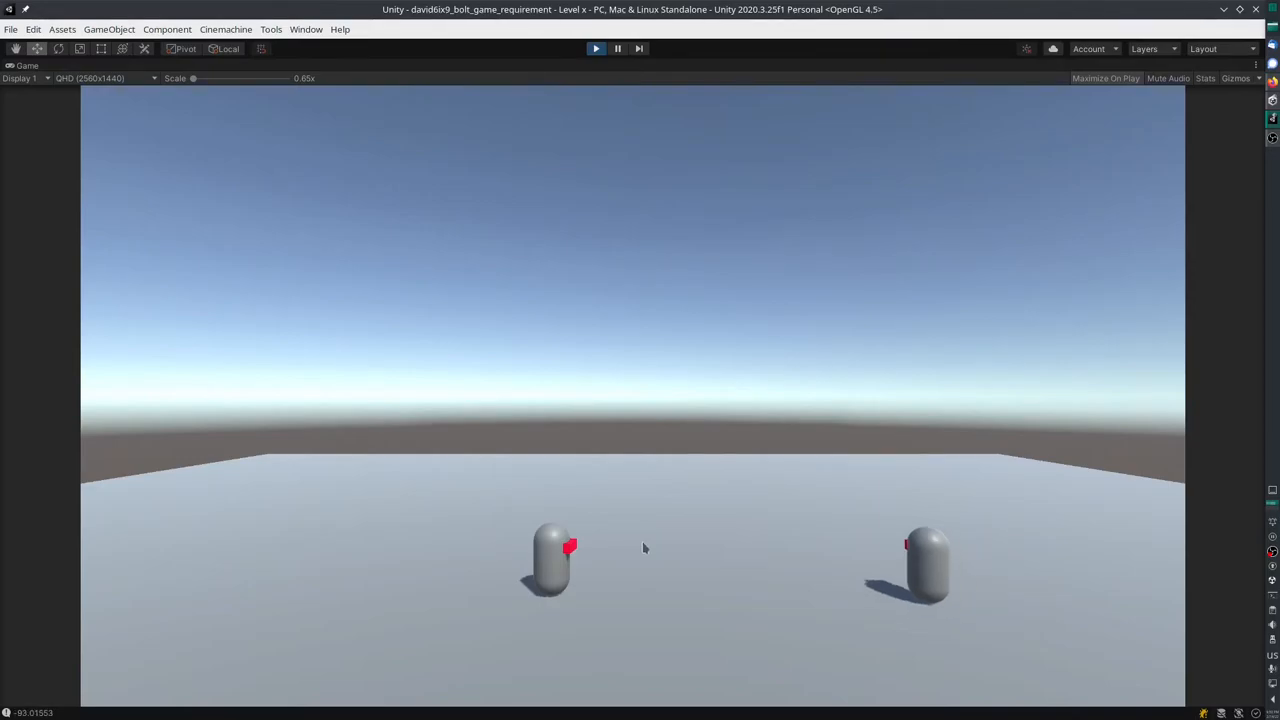
{"action": "mouse_move", "coordinate": [837, 550]}
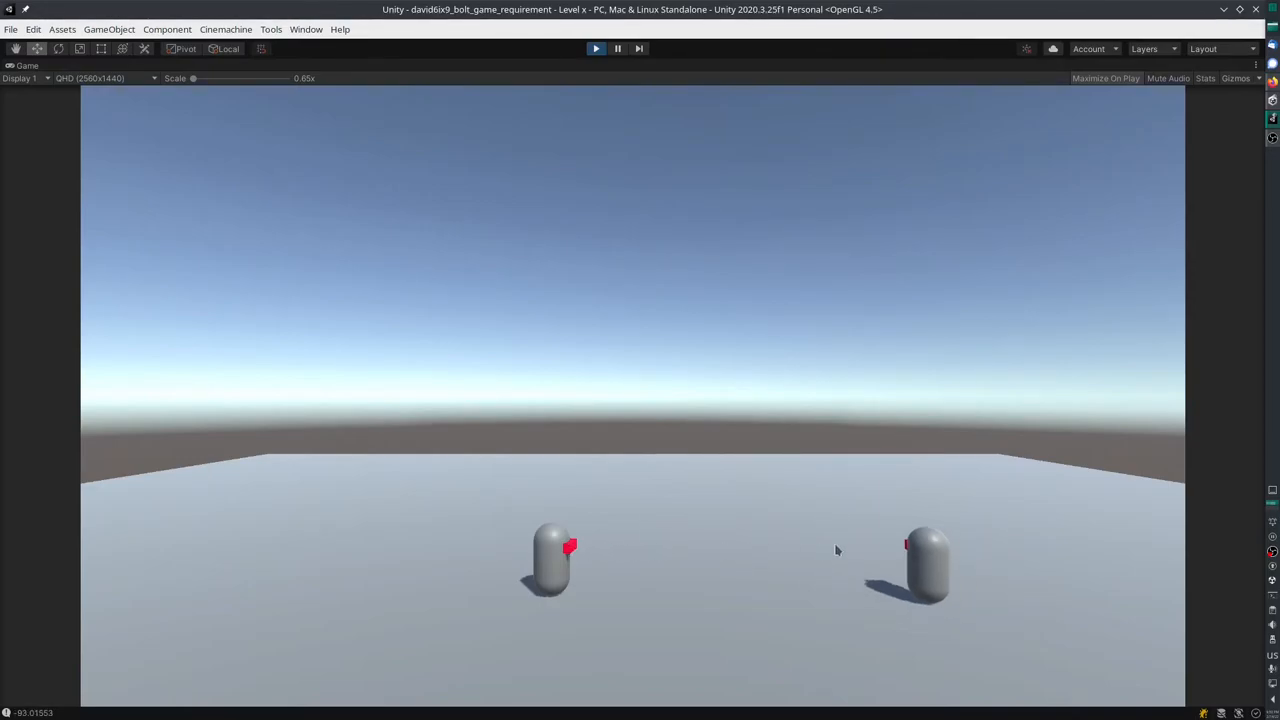